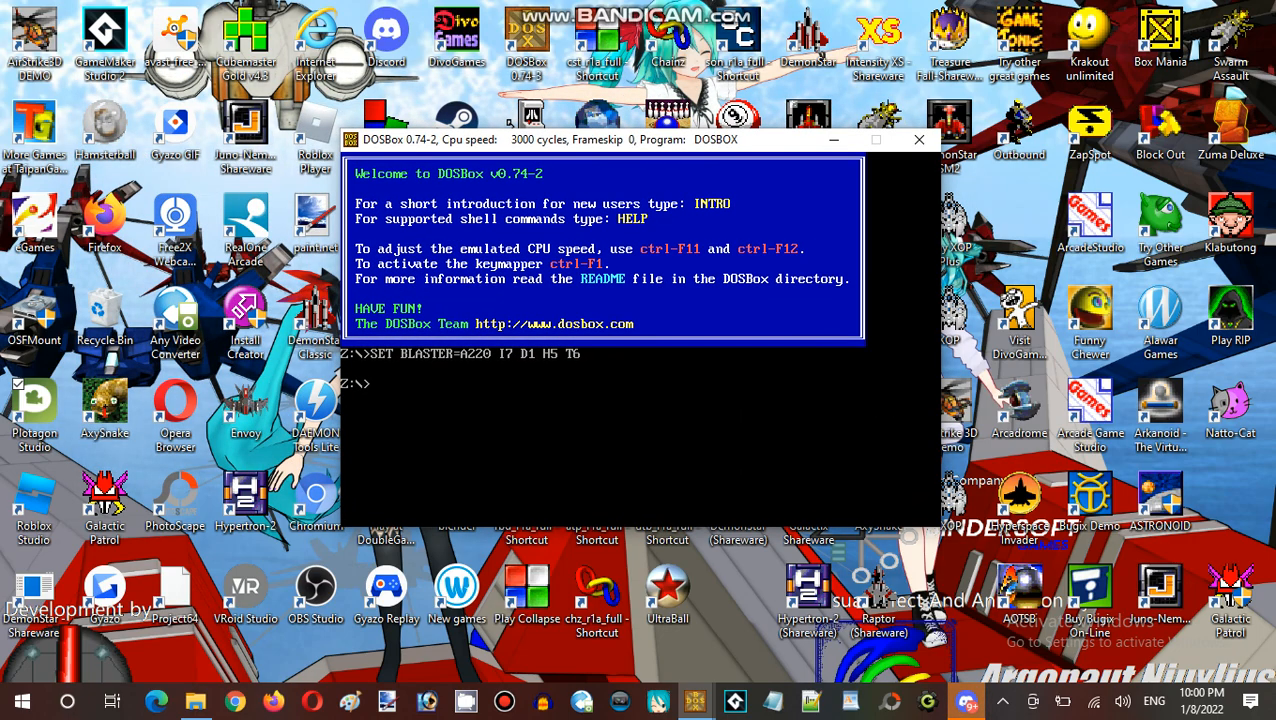
Mount drive C to c:\baryon, list its game files with dir, and run install
type("mount c c:\\")
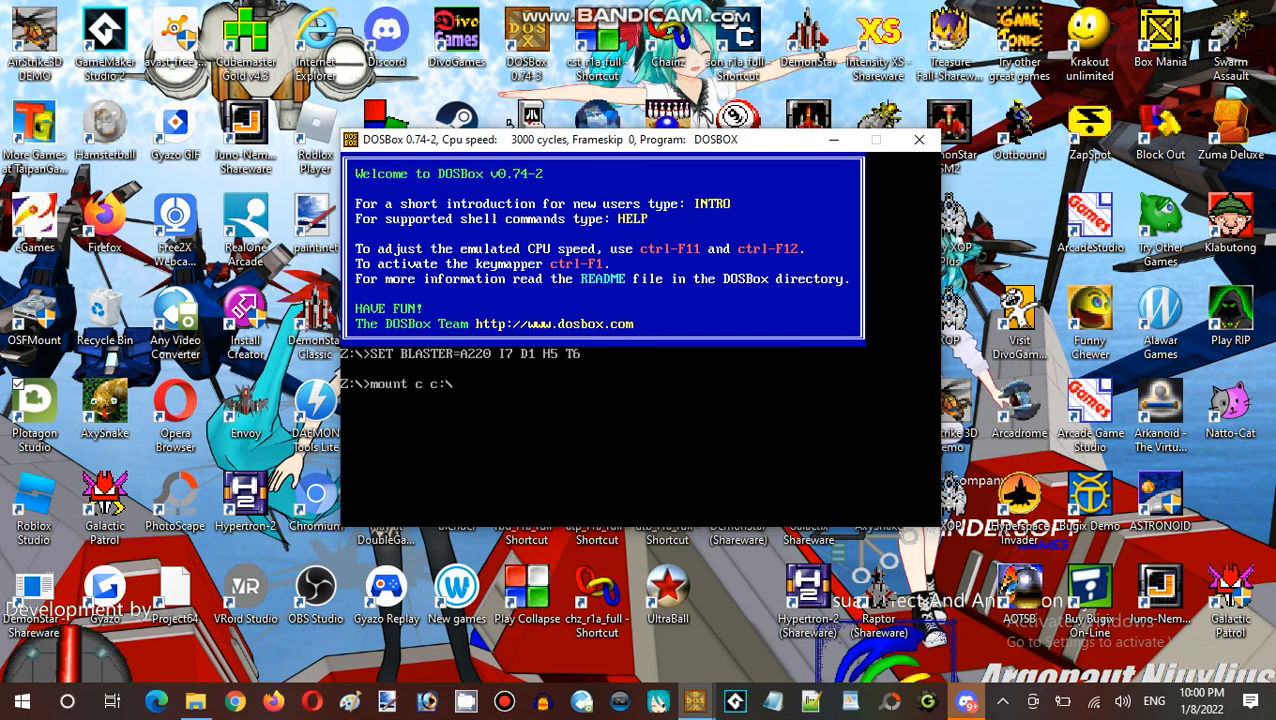
type("baryon")
type("c:")
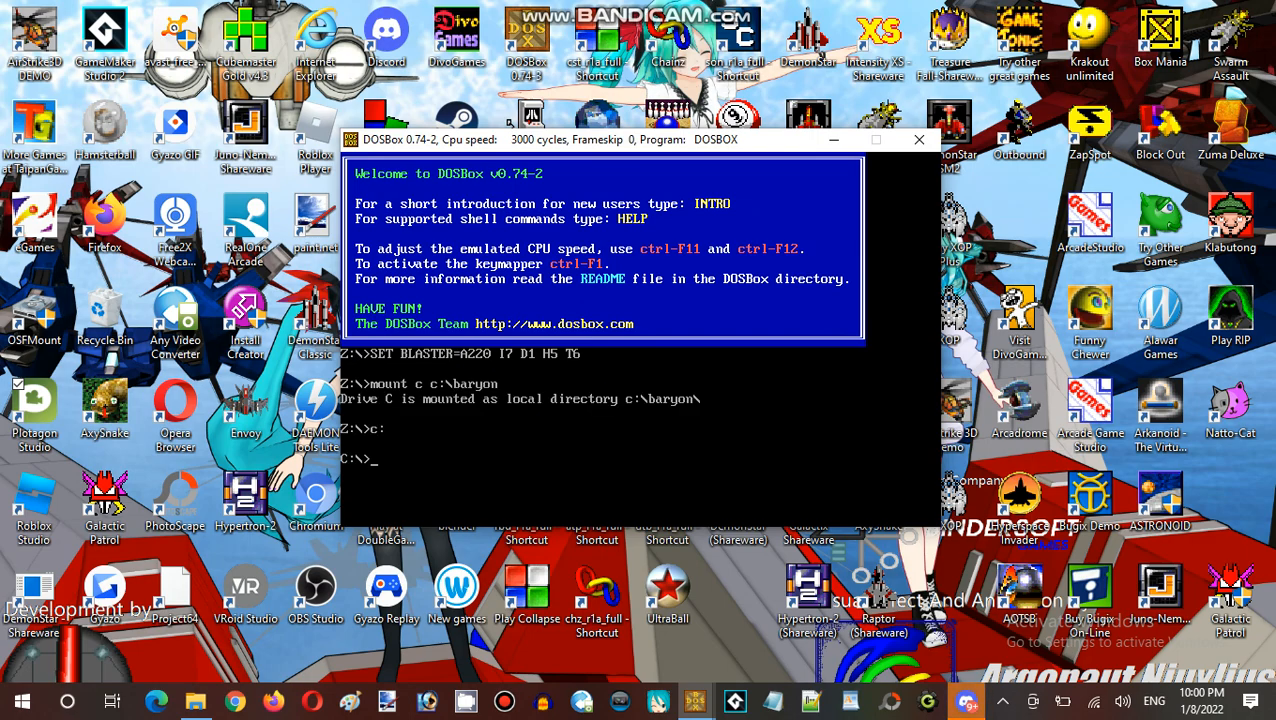
type("dir")
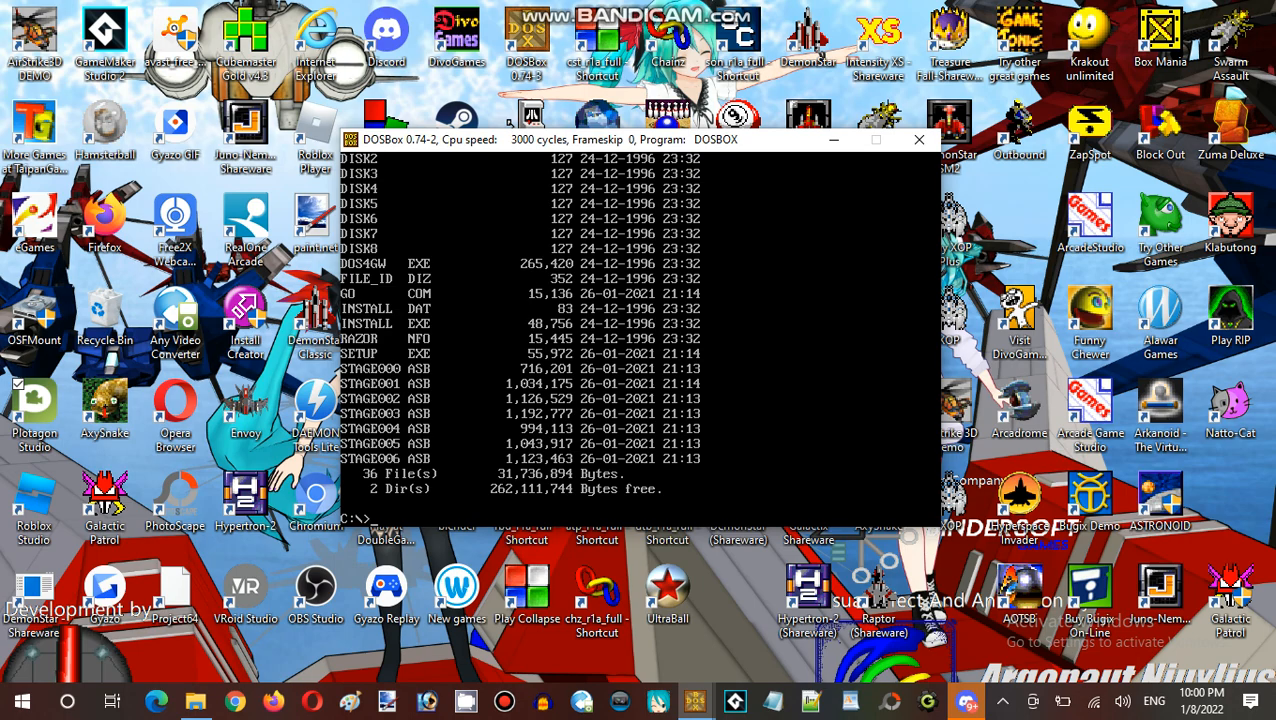
type("install")
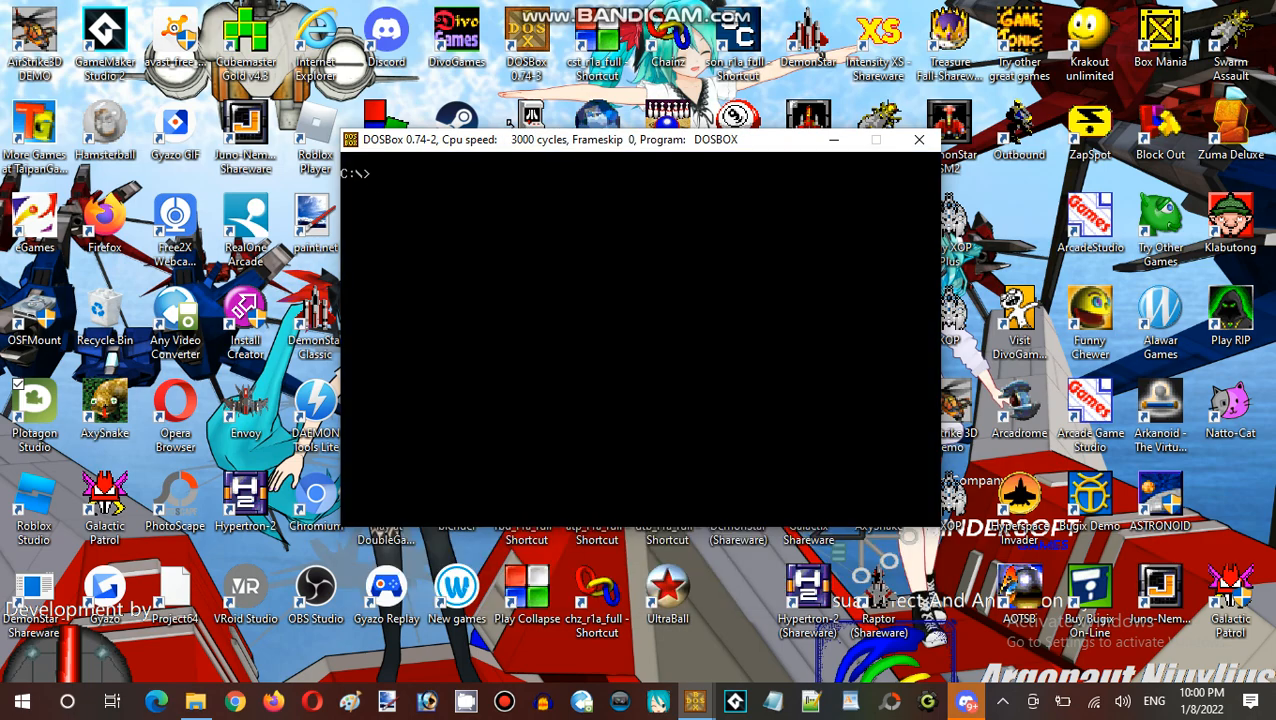
Exit ACRO Studio setup with keyboard, General MIDI and Sound Blaster settings, then enter 'go'
type("setup")
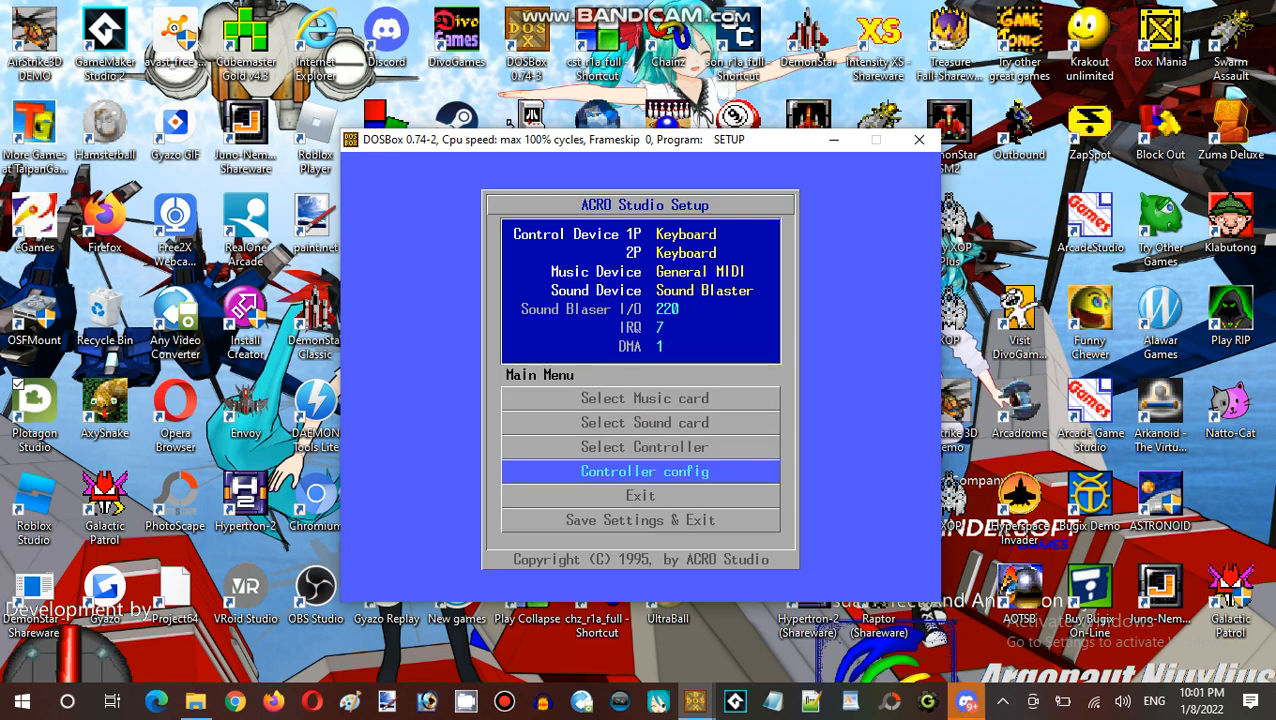
left_click(644, 446)
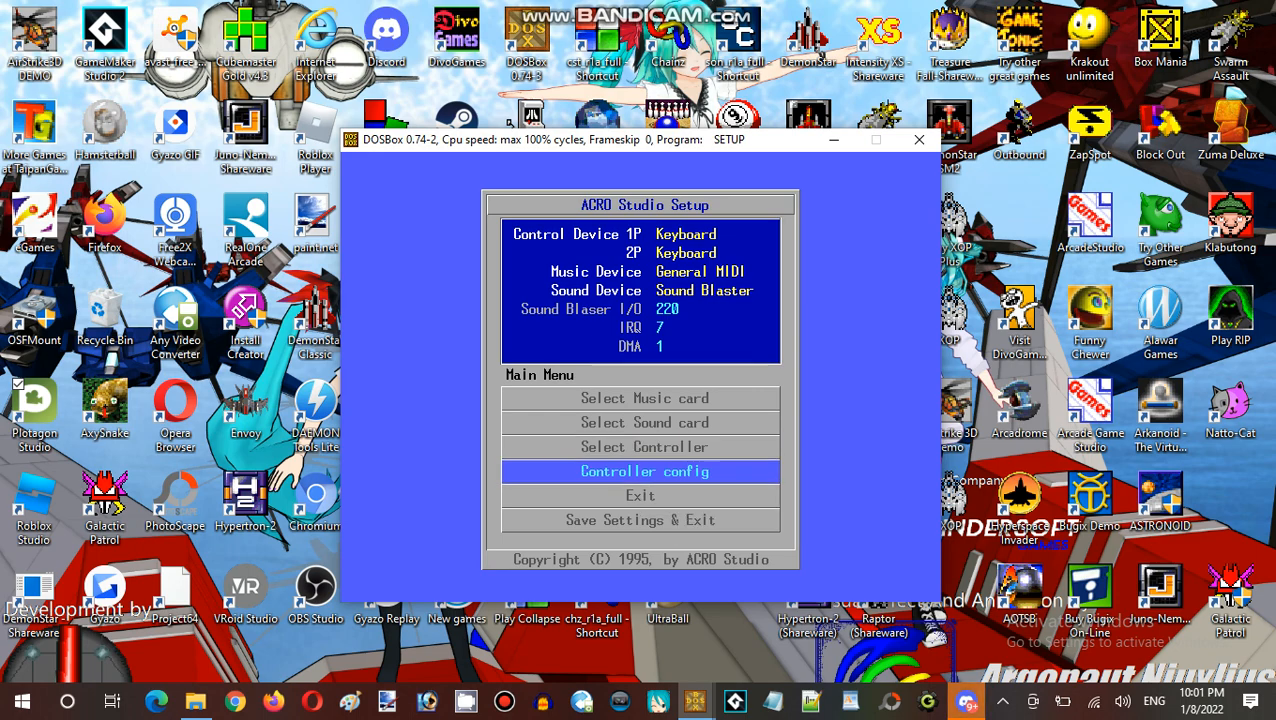
key("up")
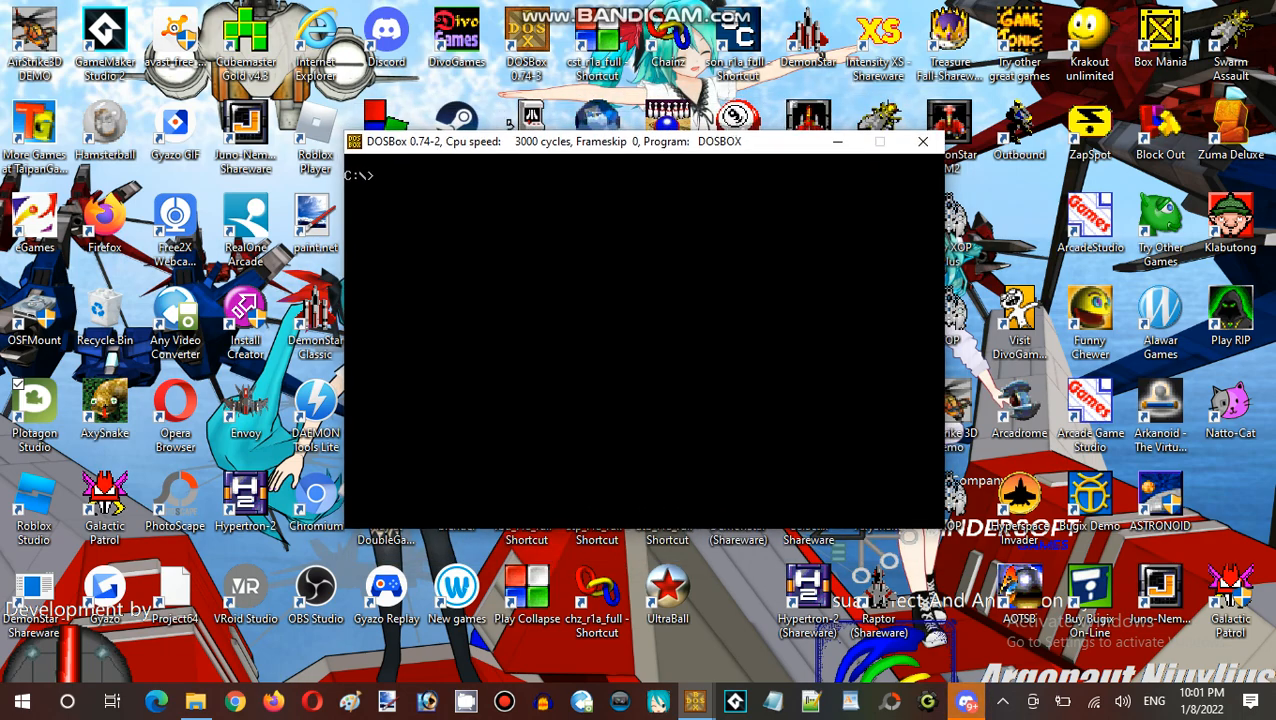
type("go")
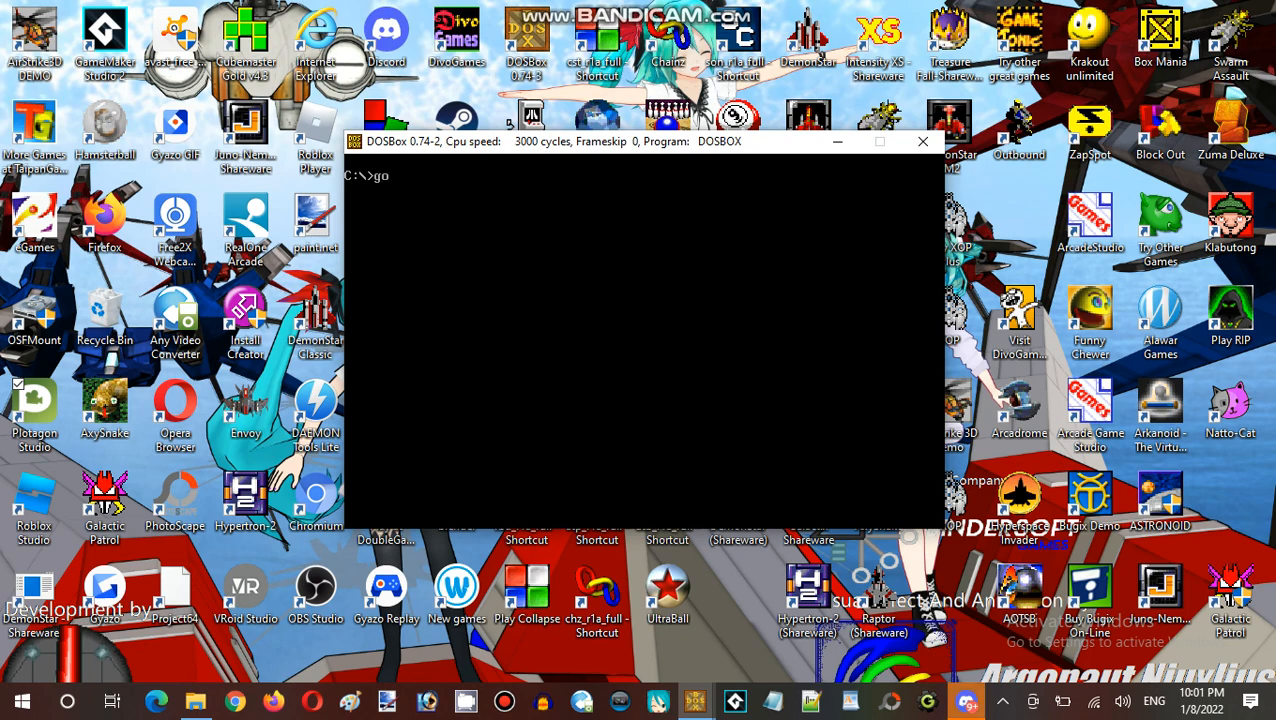